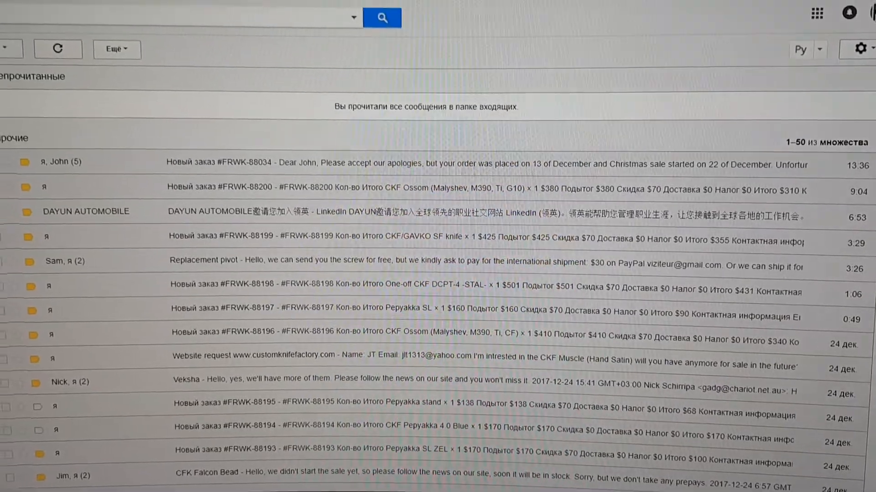
# - Leave the Gmail inbox of order emails for the Random Name Picker start page
pyautogui.click(164, 55)
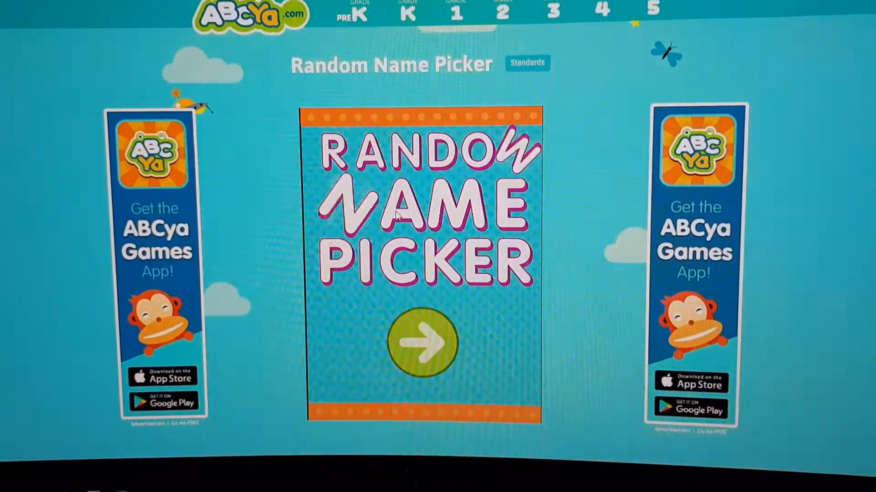
# - Paste the #FRWK order numbers, starting #FRWK-88199, and build the picker wheel from them
pyautogui.click(421, 343)
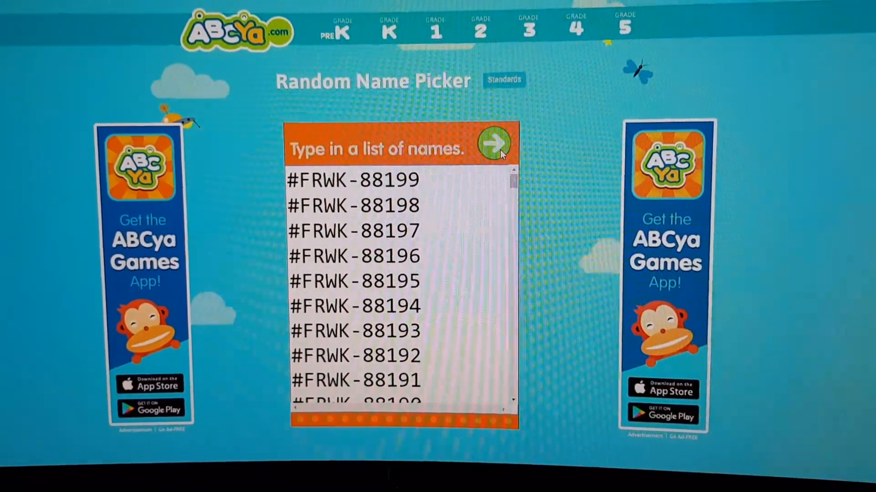
pyautogui.click(491, 142)
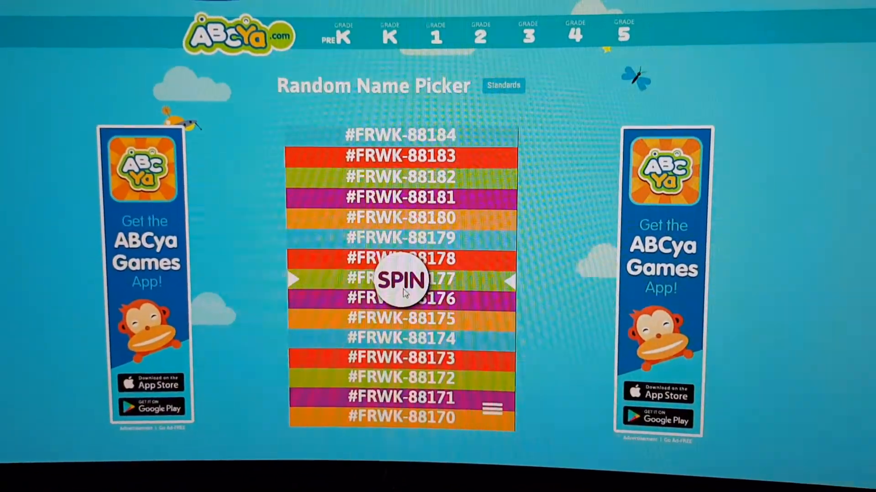
# - Spin the wheel of #FRWK order numbers to land on a random giveaway winner
pyautogui.scroll(3)
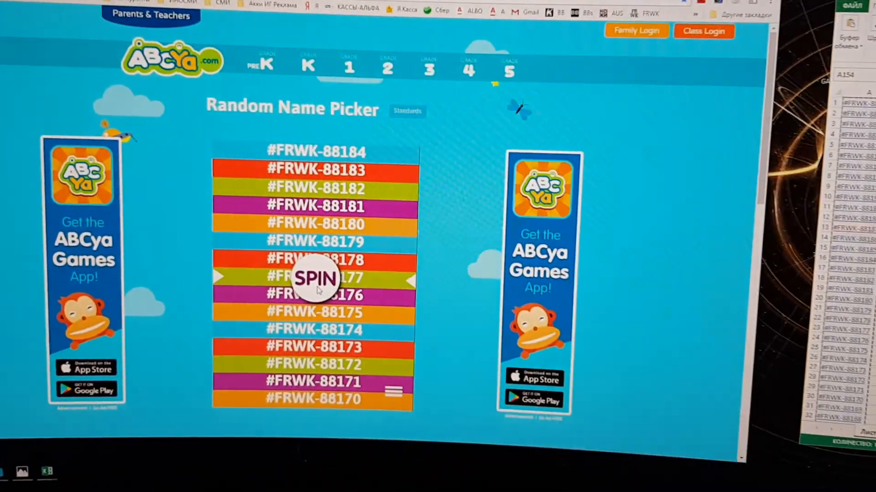
pyautogui.click(315, 279)
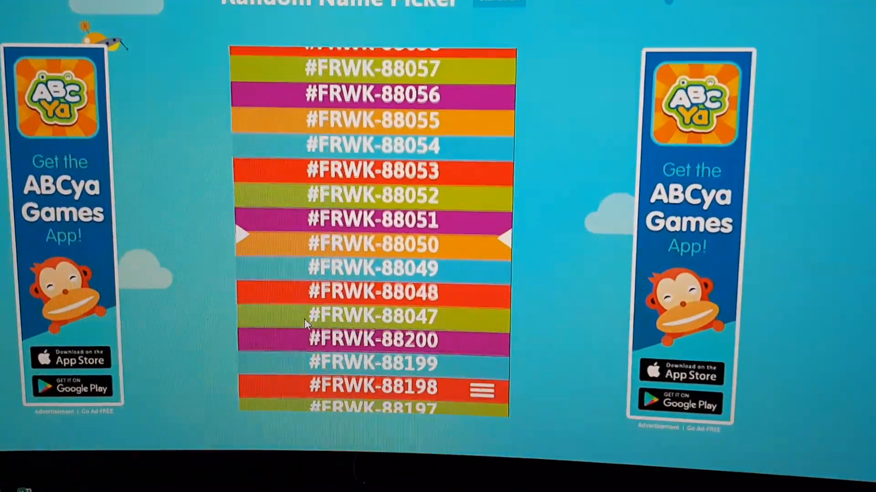
pyautogui.scroll(3)
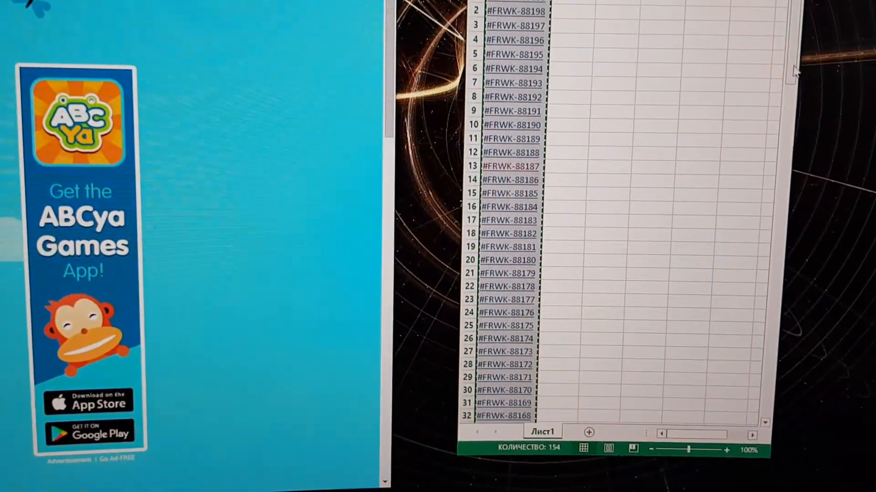
pyautogui.scroll(-3)
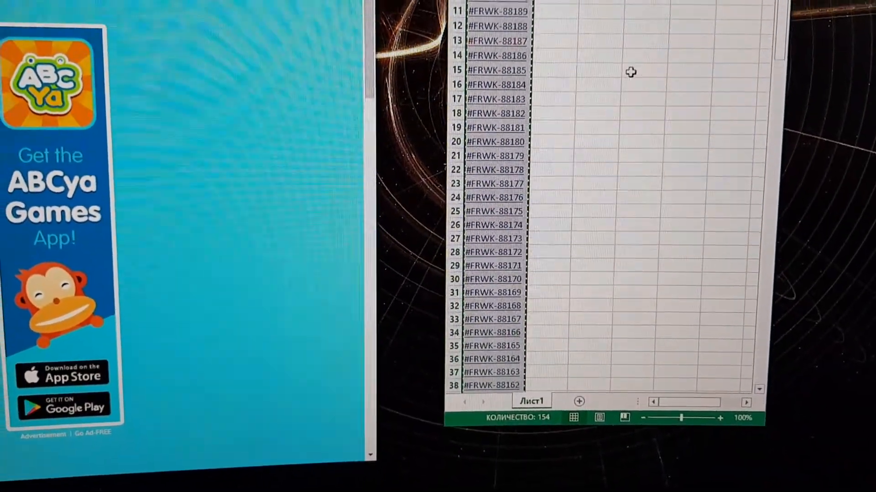
pyautogui.scroll(-3)
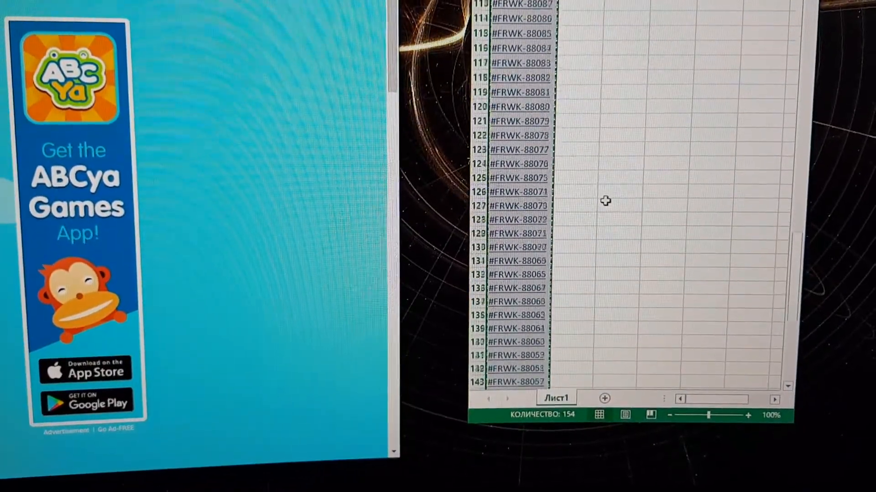
pyautogui.scroll(-3)
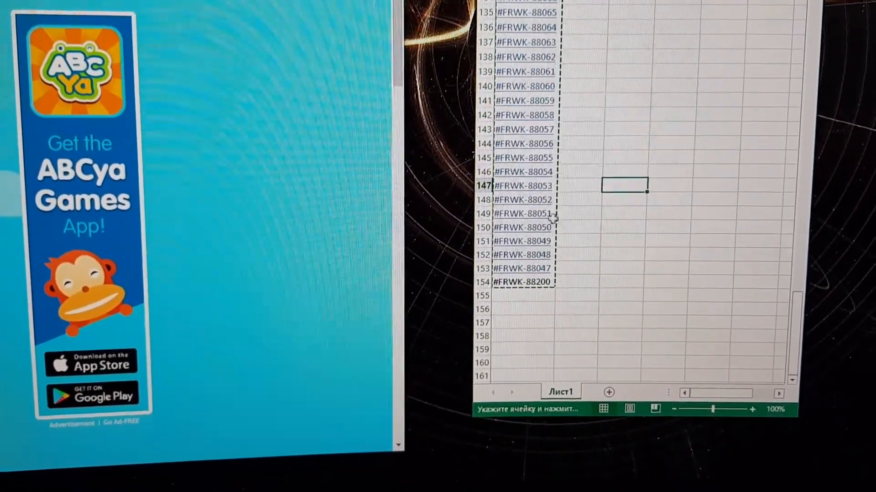